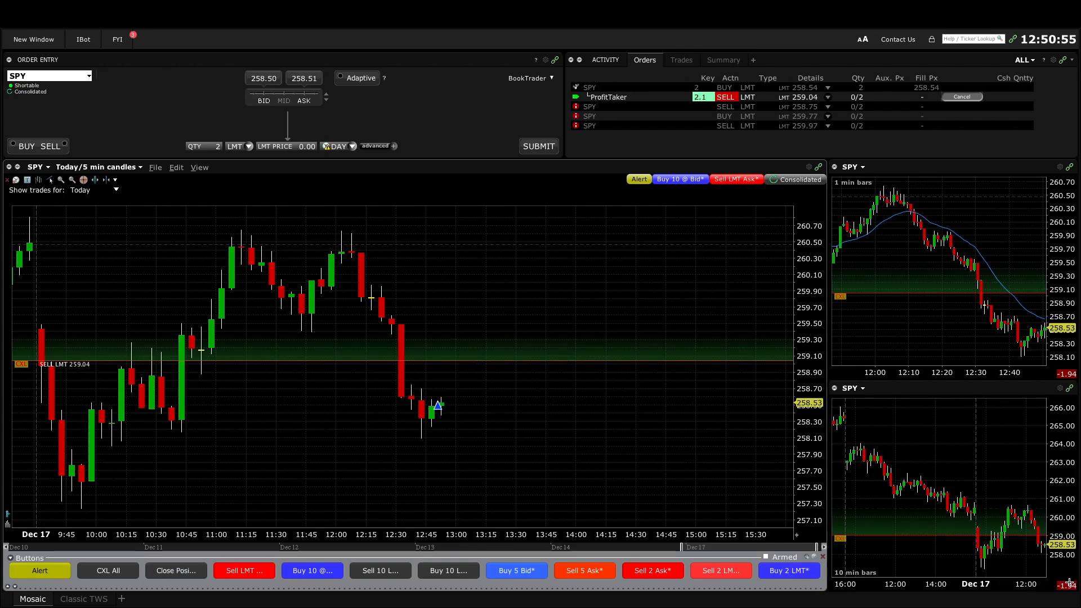
{"action": "mouse_move", "coordinate": [630, 394]}
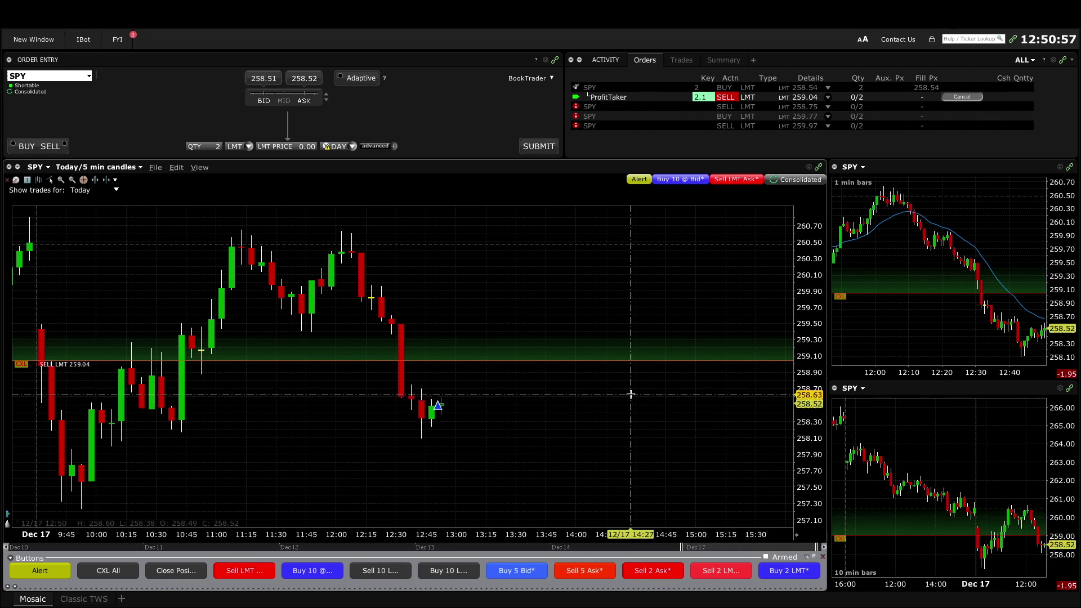
{"action": "mouse_move", "coordinate": [465, 402]}
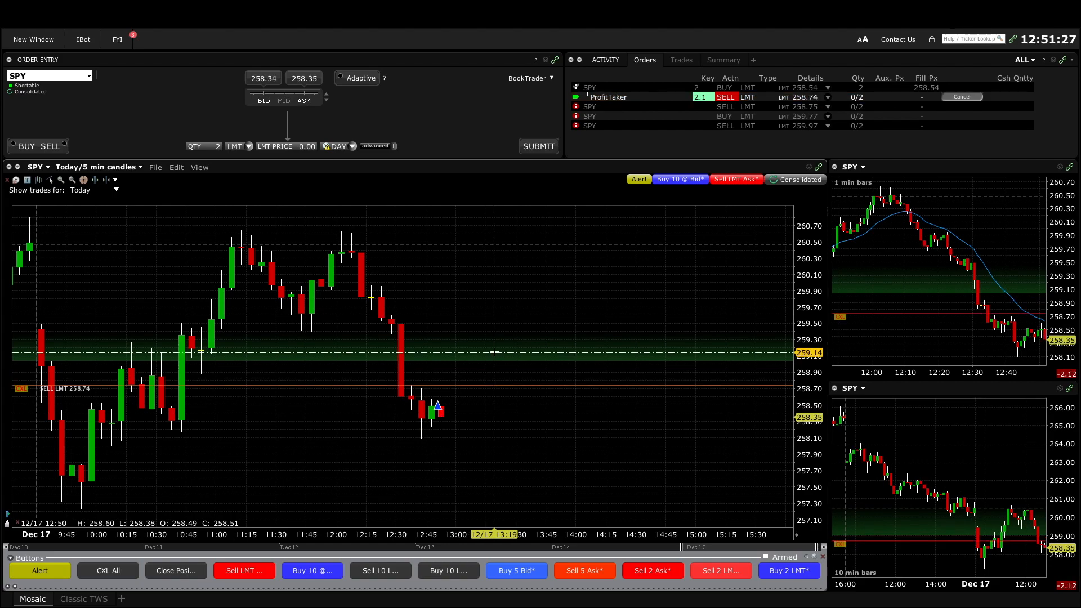
{"action": "mouse_move", "coordinate": [488, 399]}
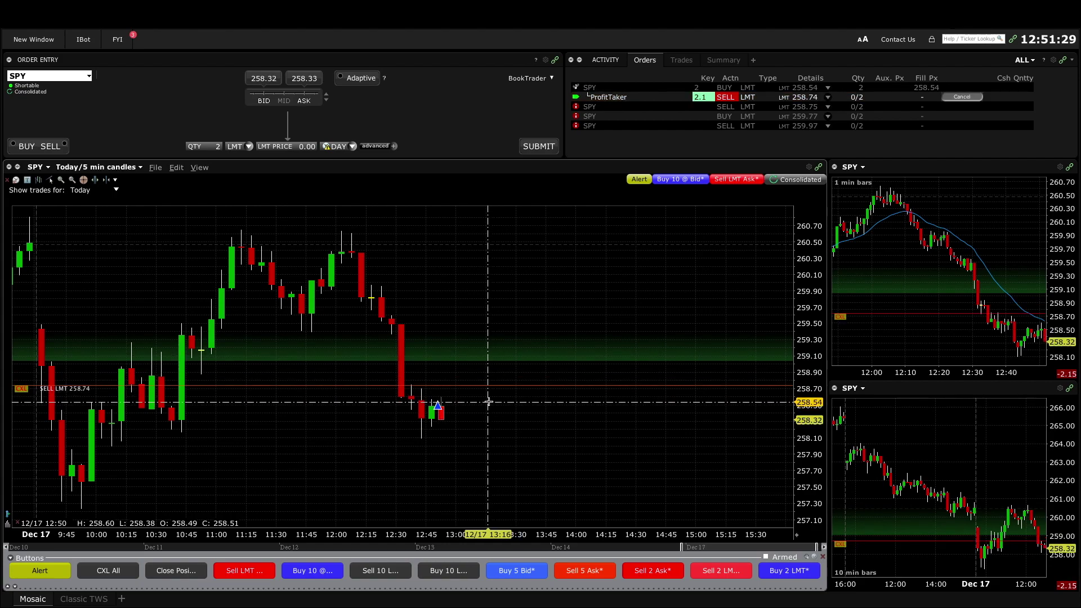
{"action": "mouse_move", "coordinate": [445, 402]}
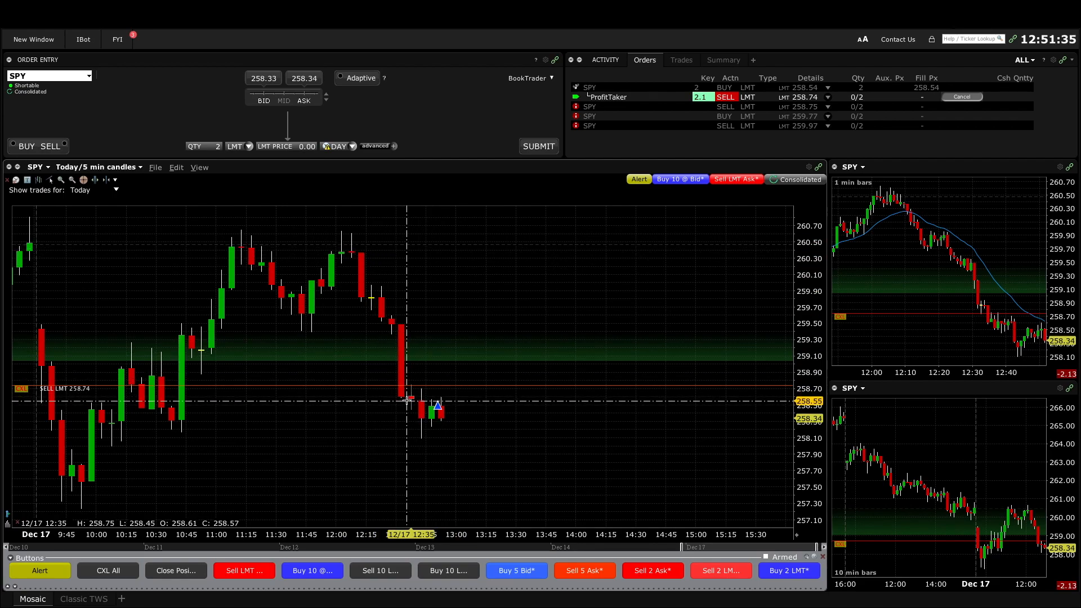
{"action": "mouse_move", "coordinate": [414, 434]}
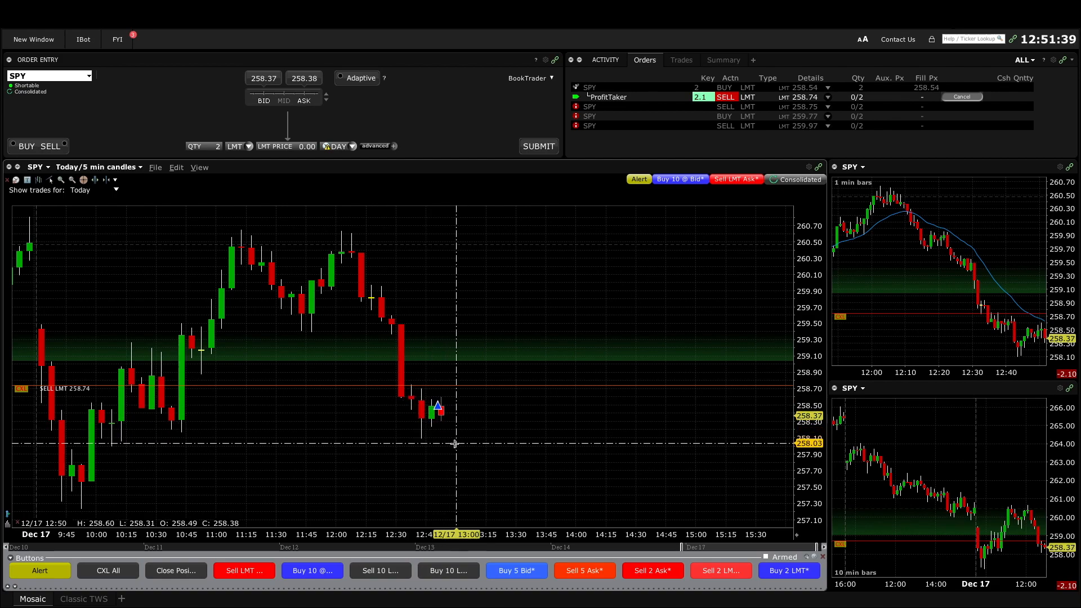
{"action": "mouse_move", "coordinate": [449, 397]}
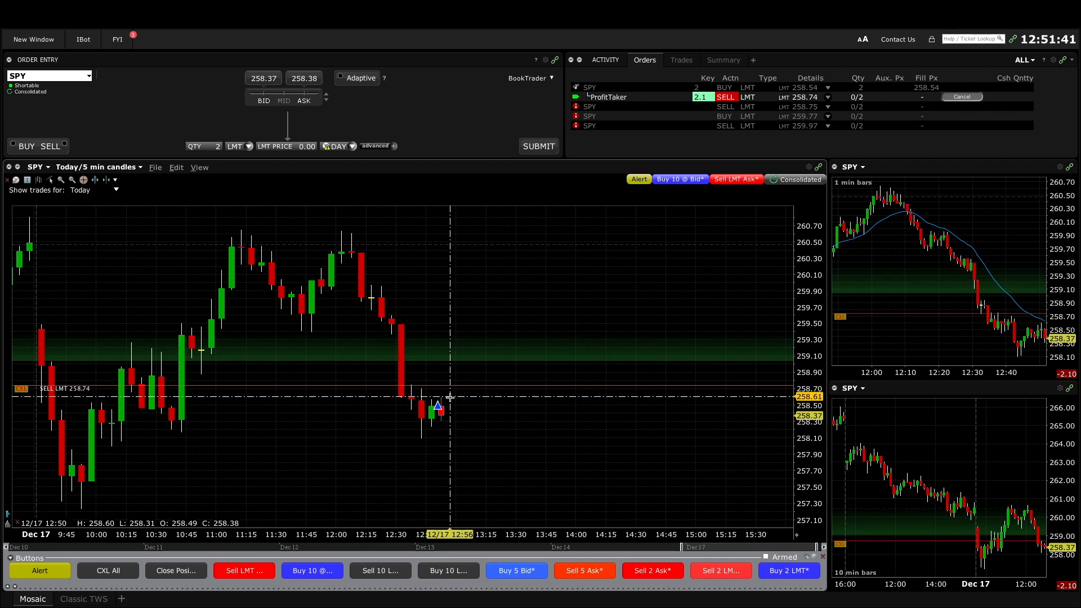
{"action": "mouse_move", "coordinate": [474, 429]}
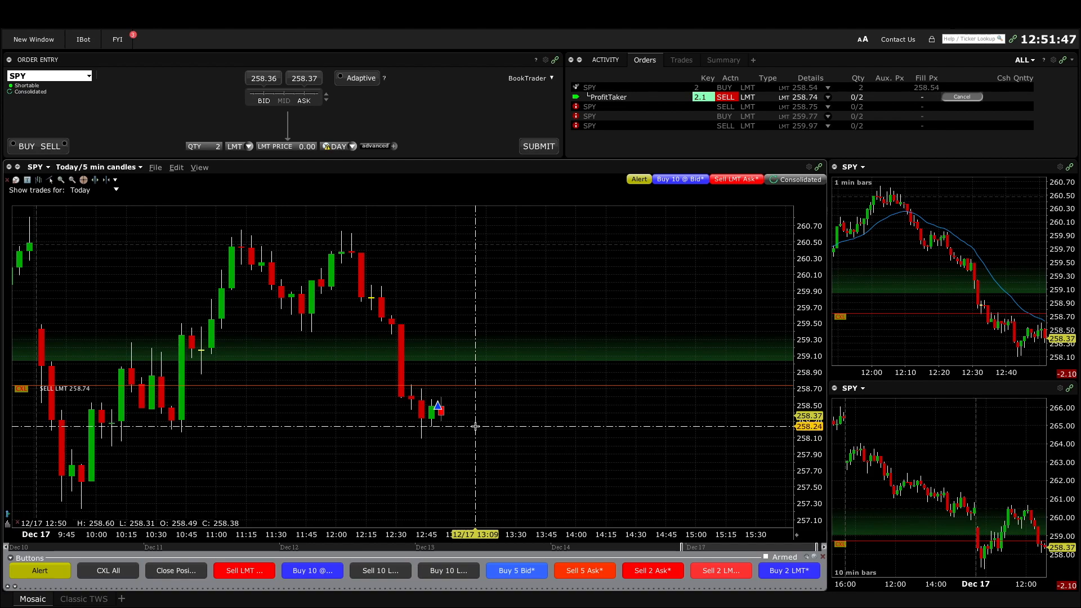
{"action": "mouse_move", "coordinate": [448, 403]}
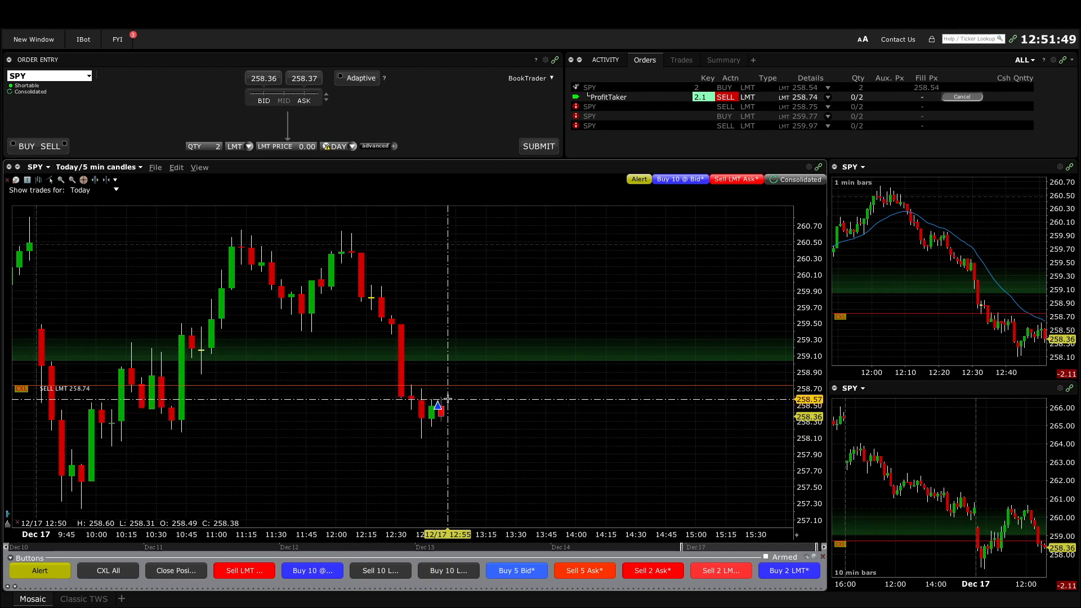
{"action": "mouse_move", "coordinate": [460, 470]}
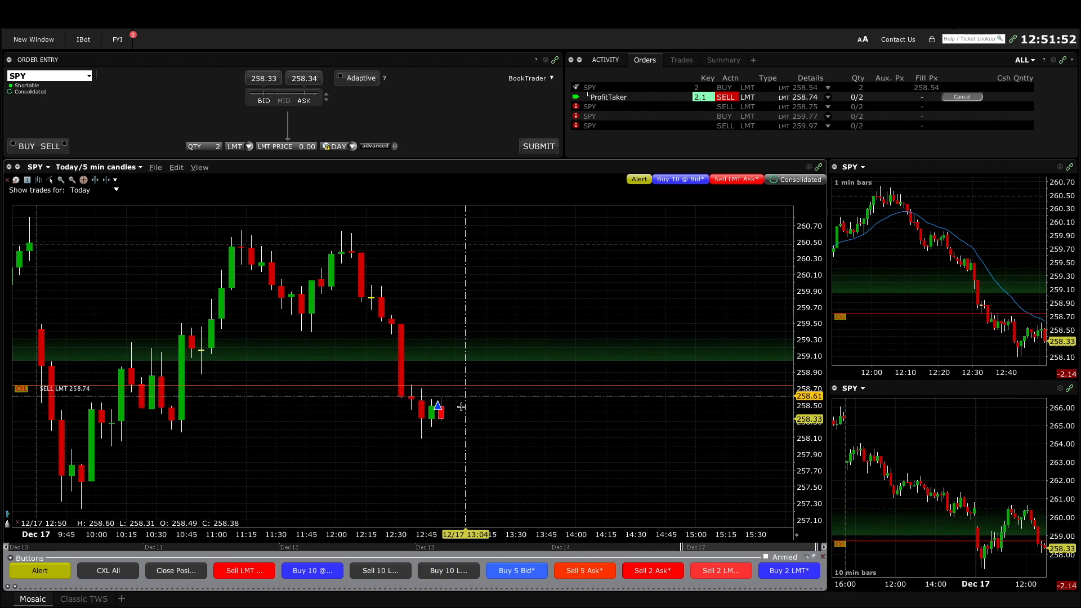
{"action": "mouse_move", "coordinate": [455, 422]}
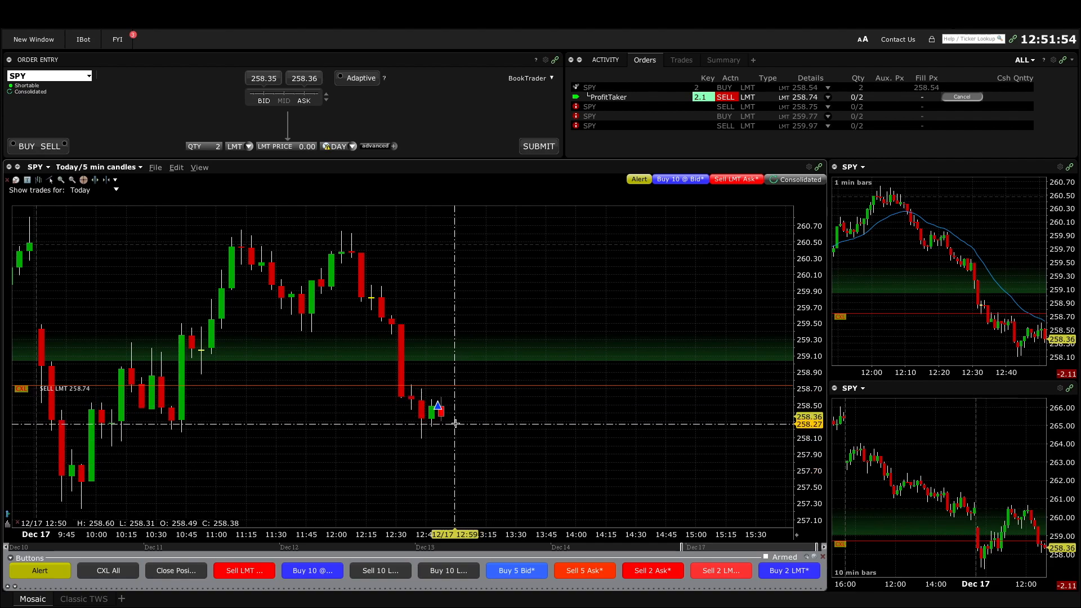
{"action": "mouse_move", "coordinate": [454, 440]}
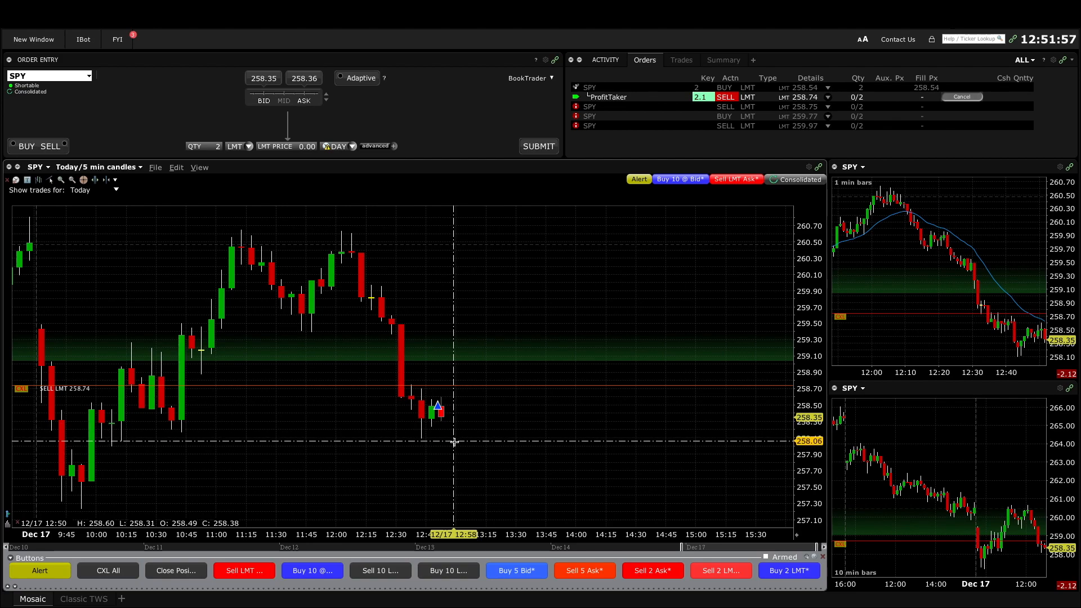
{"action": "mouse_move", "coordinate": [242, 510]}
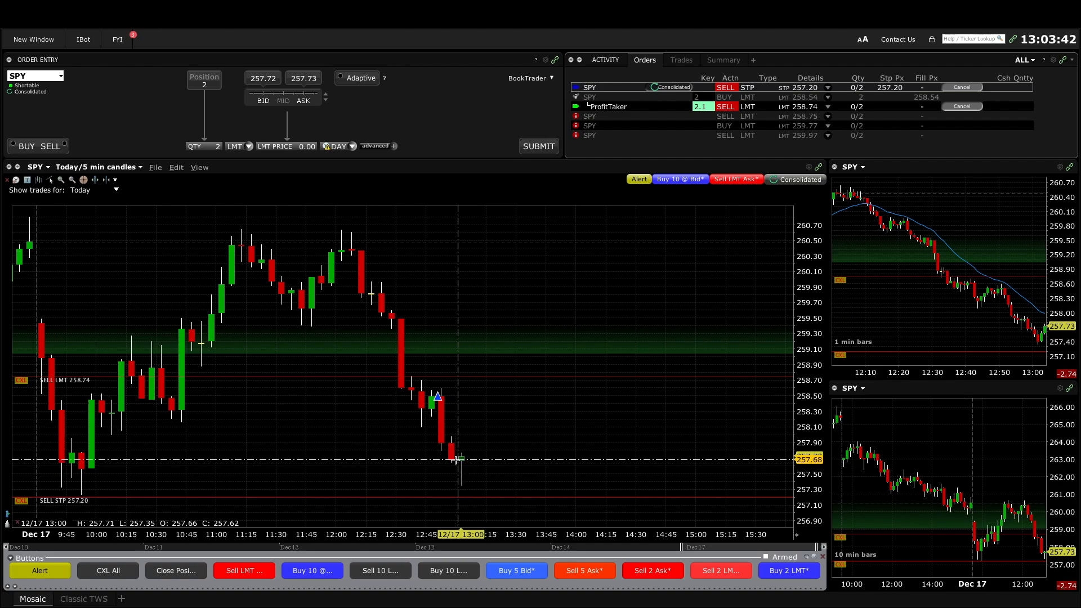
{"action": "mouse_move", "coordinate": [461, 469]}
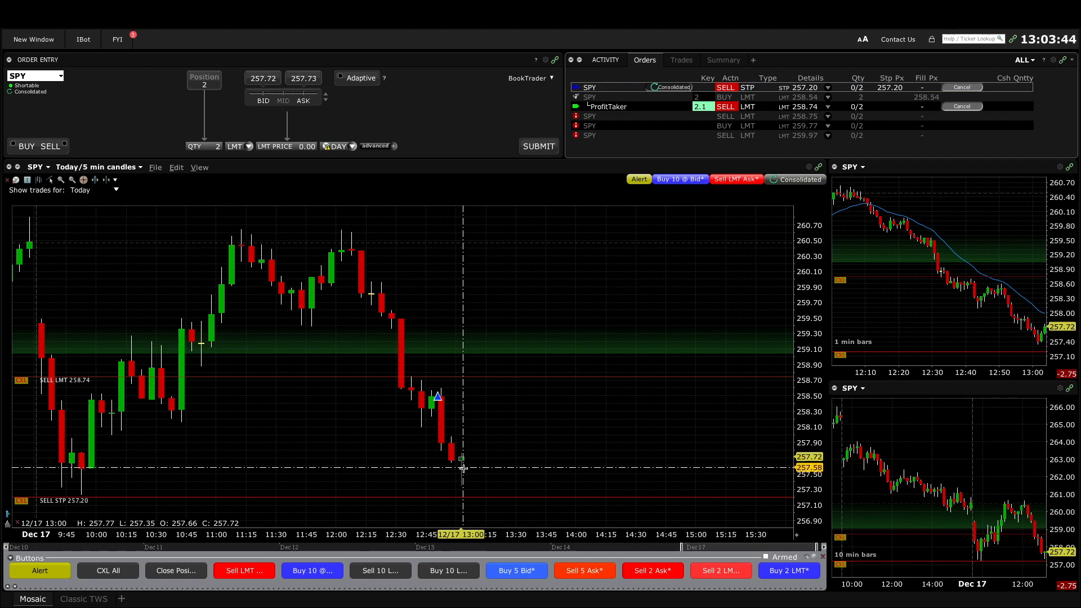
{"action": "mouse_move", "coordinate": [473, 458]}
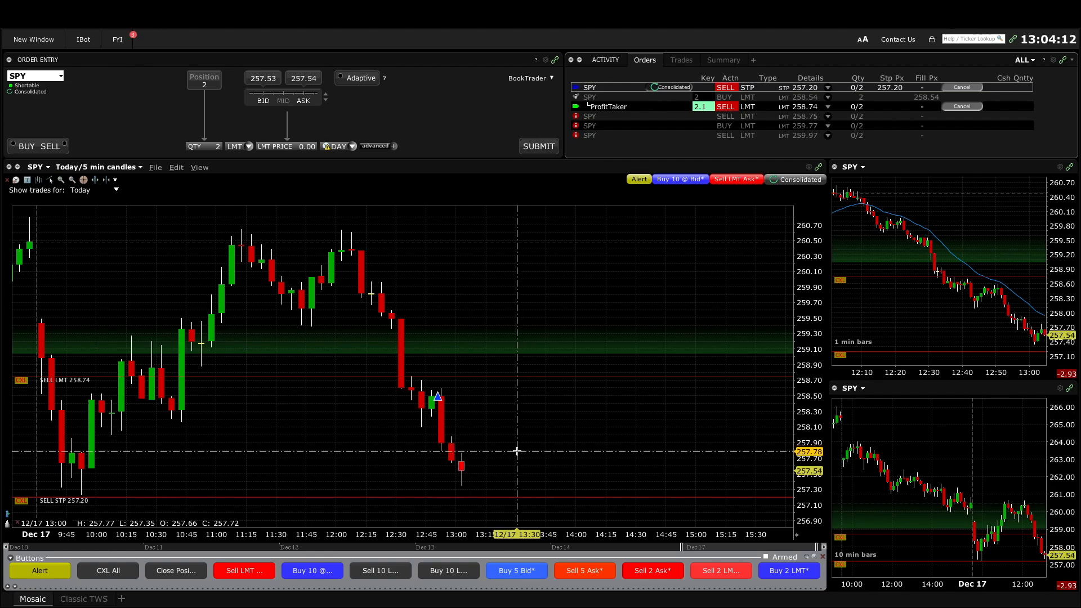
{"action": "mouse_move", "coordinate": [495, 455]}
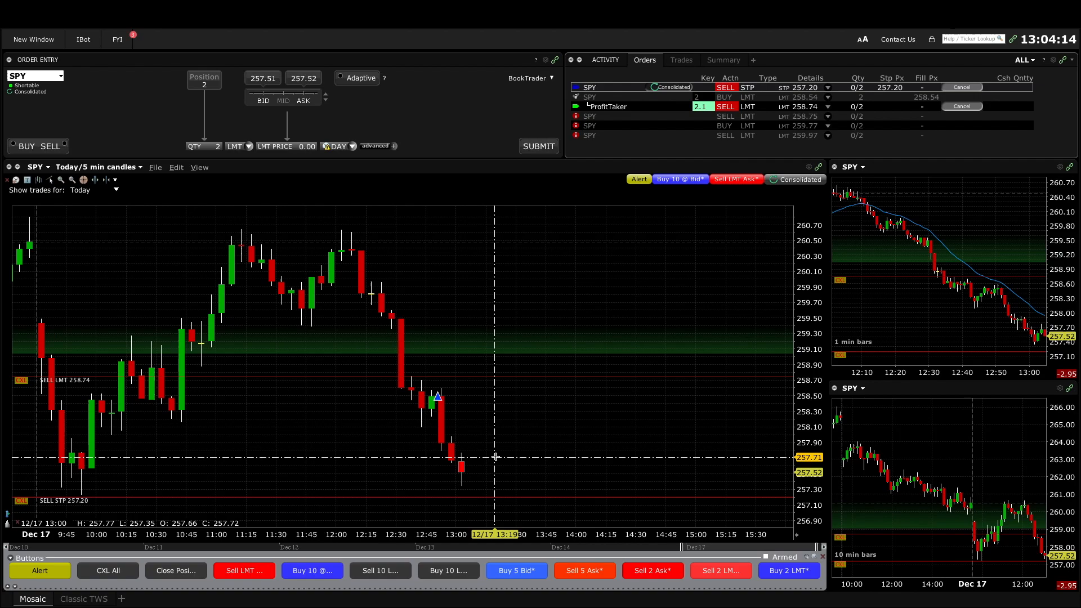
{"action": "mouse_move", "coordinate": [532, 422]}
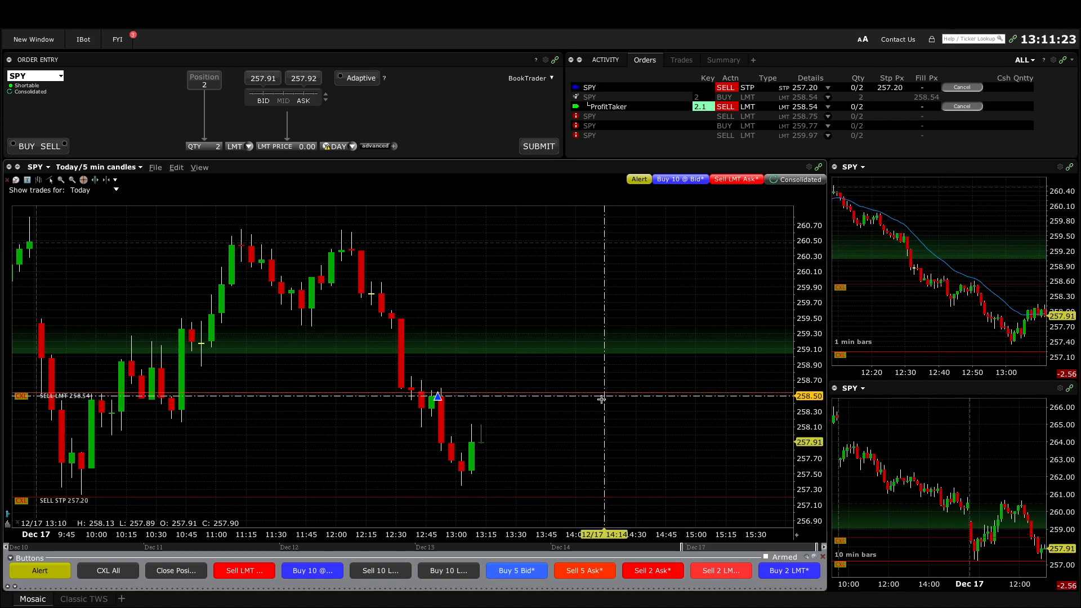
{"action": "mouse_move", "coordinate": [612, 396]}
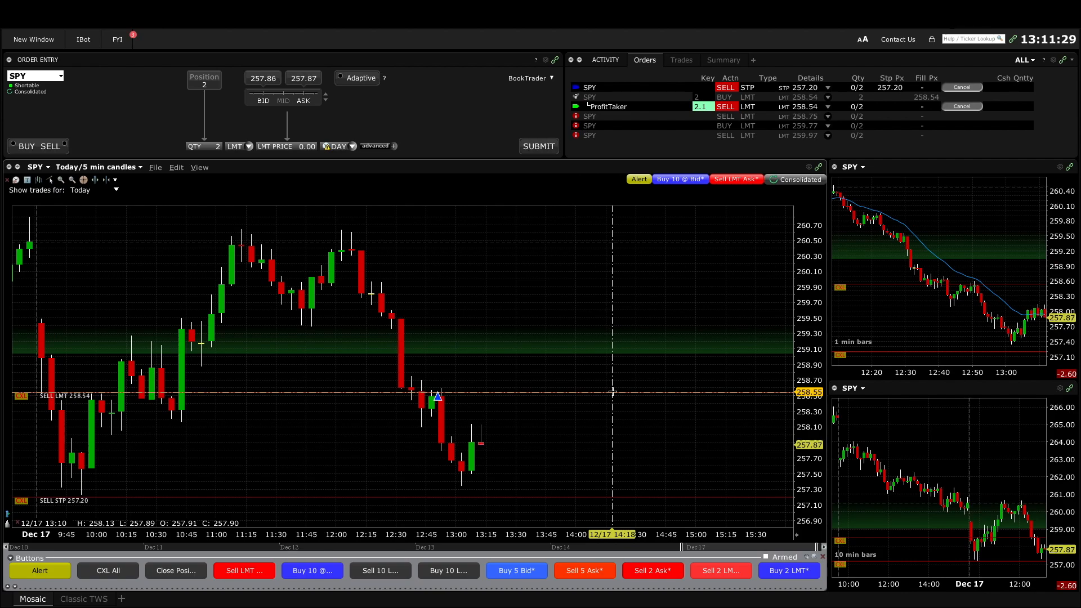
{"action": "mouse_move", "coordinate": [494, 411]}
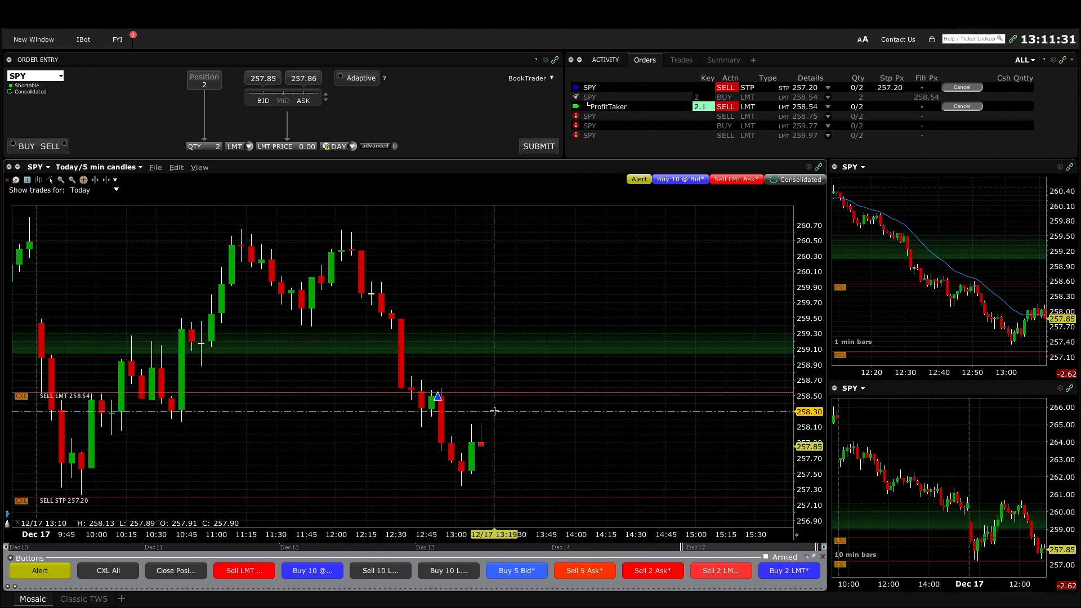
{"action": "mouse_move", "coordinate": [485, 433]}
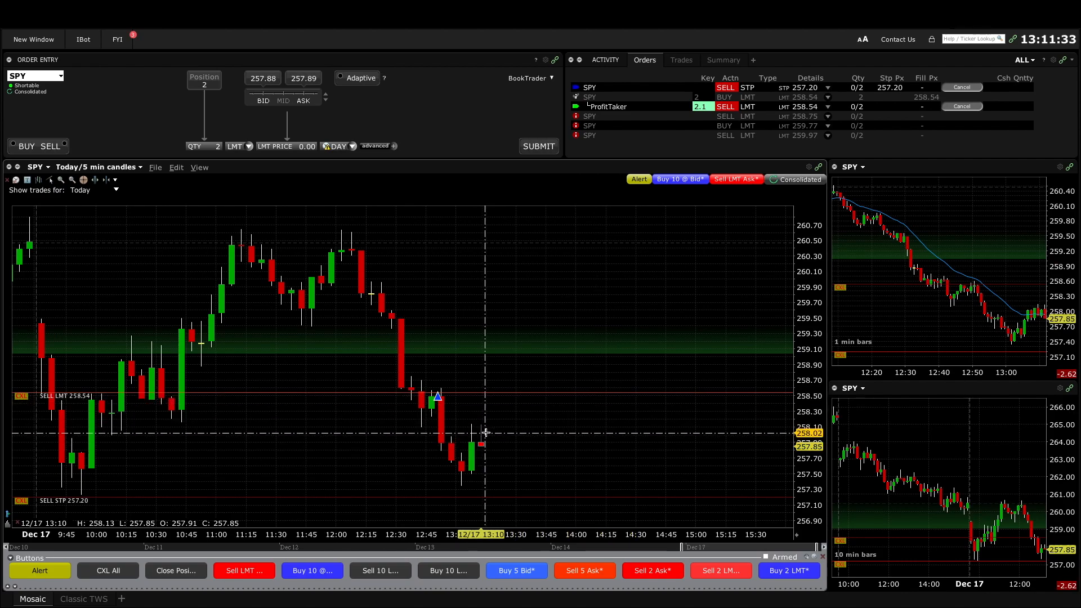
{"action": "mouse_move", "coordinate": [494, 454]}
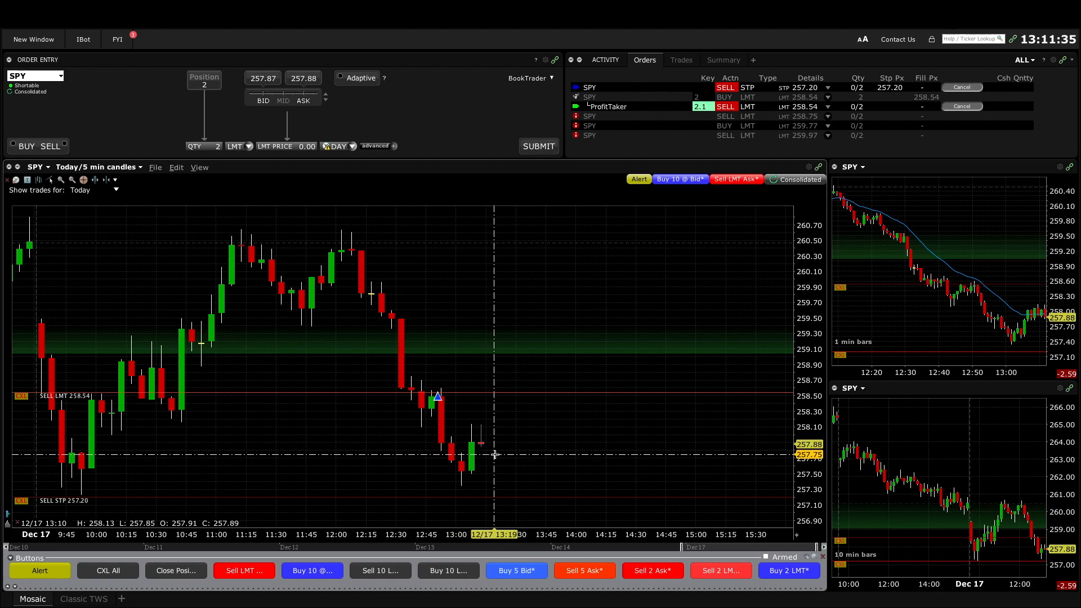
{"action": "mouse_move", "coordinate": [476, 468]}
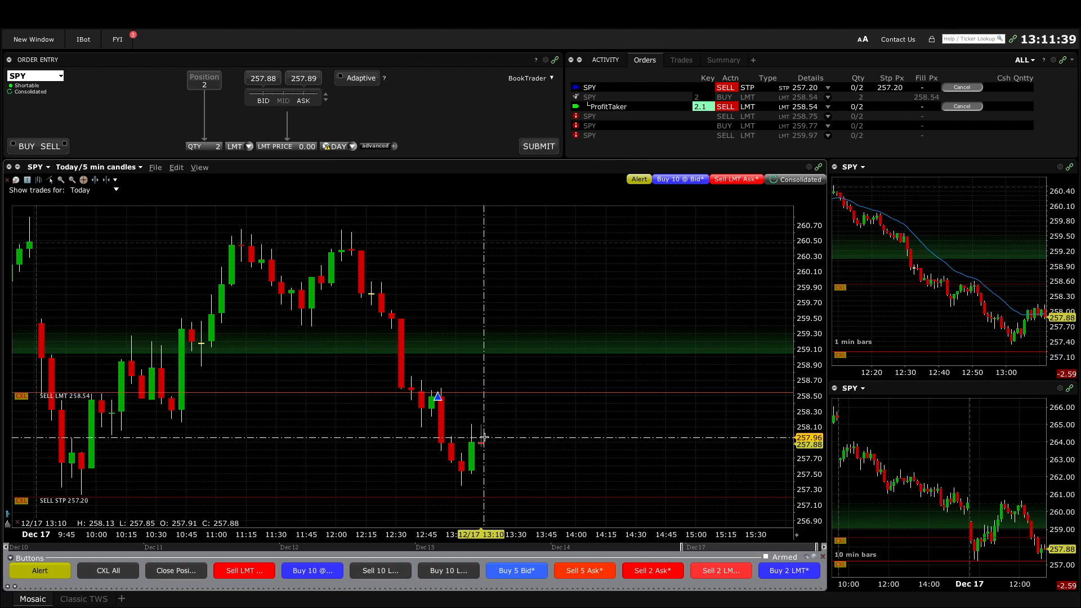
{"action": "mouse_move", "coordinate": [515, 417]}
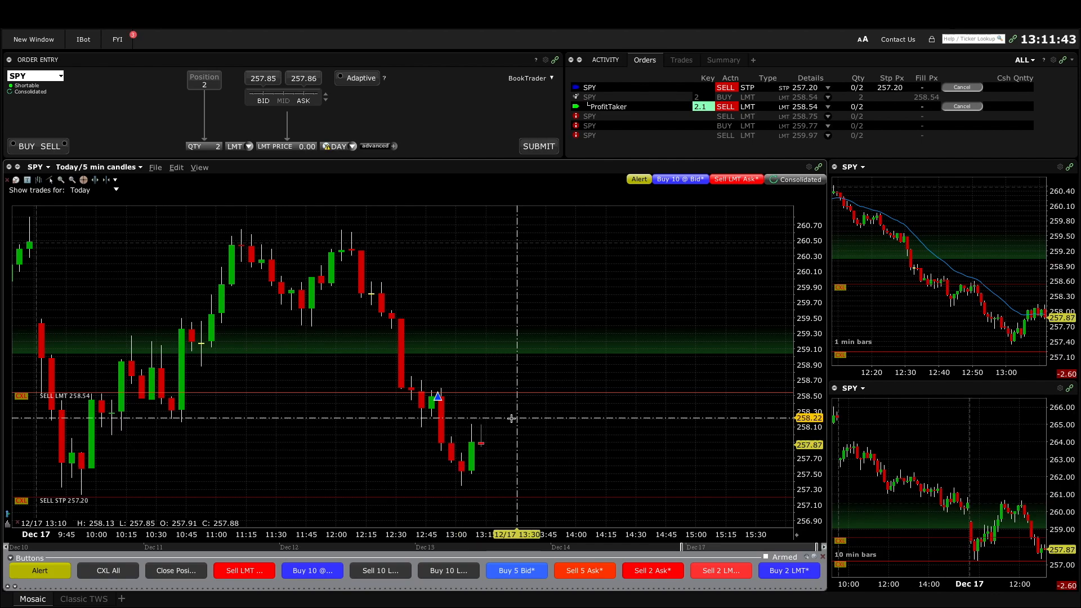
{"action": "mouse_move", "coordinate": [448, 417]}
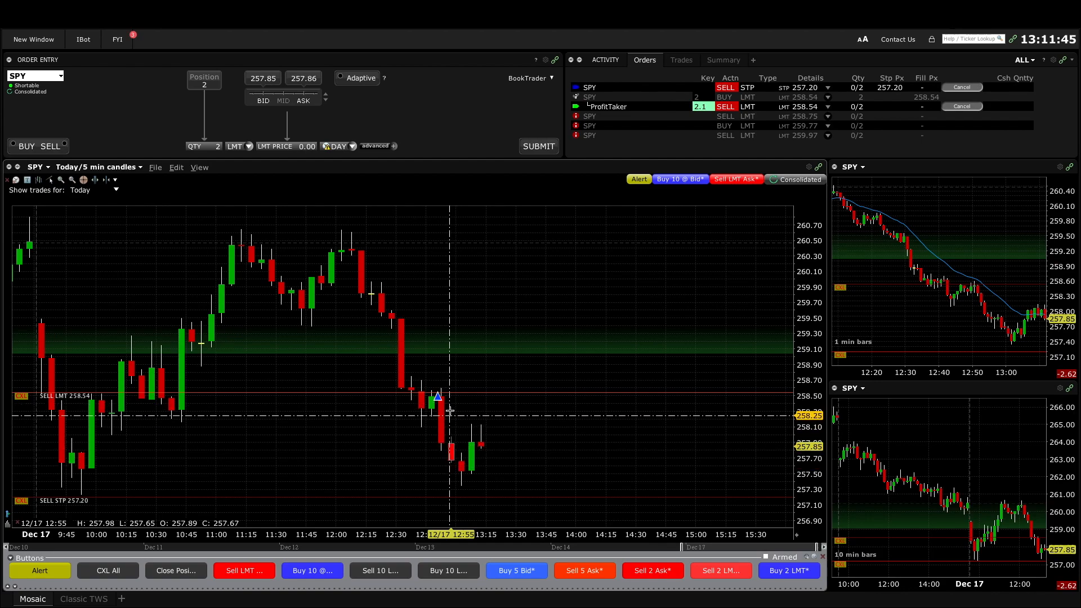
{"action": "mouse_move", "coordinate": [662, 491]}
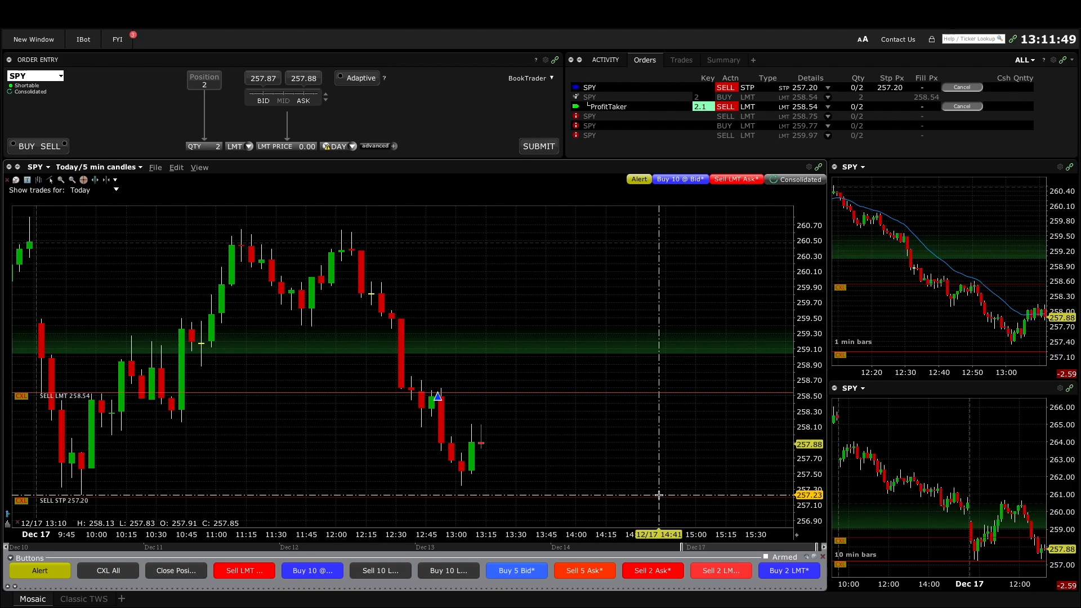
{"action": "mouse_move", "coordinate": [503, 468]}
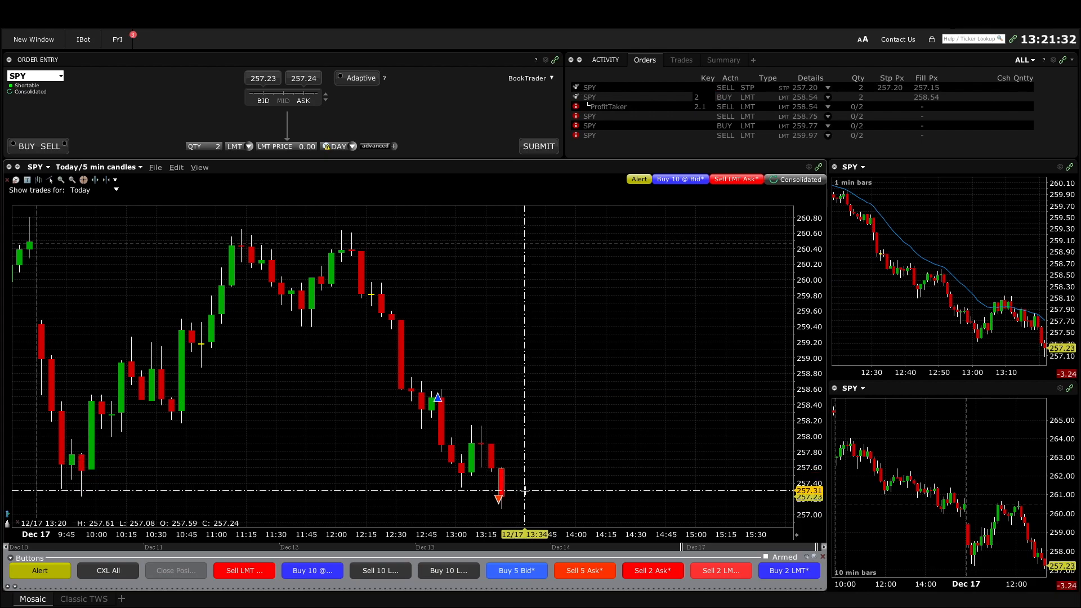
{"action": "mouse_move", "coordinate": [76, 493]}
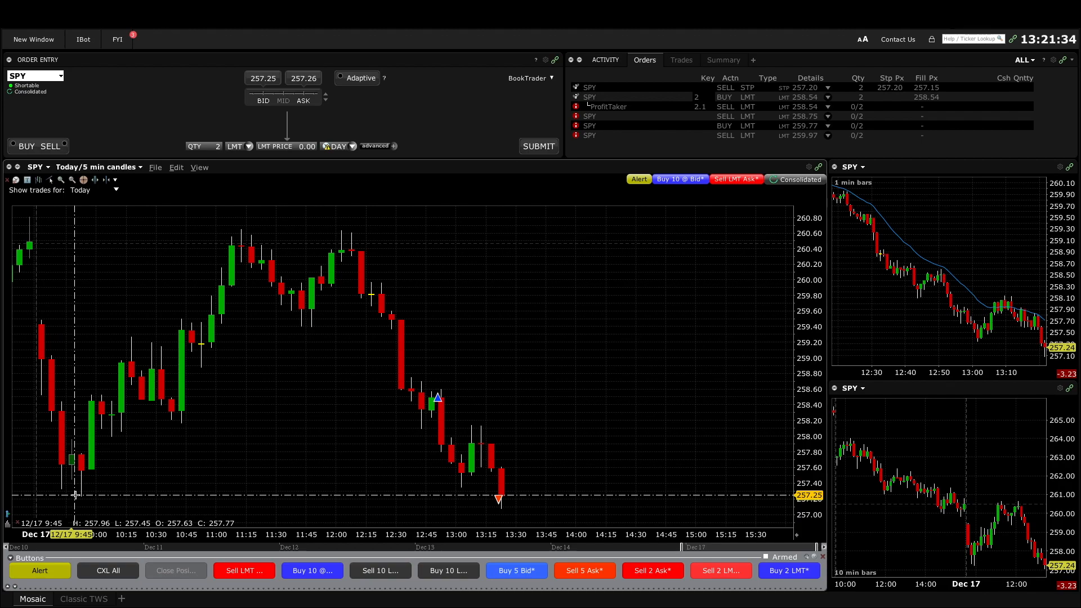
{"action": "mouse_move", "coordinate": [492, 455]}
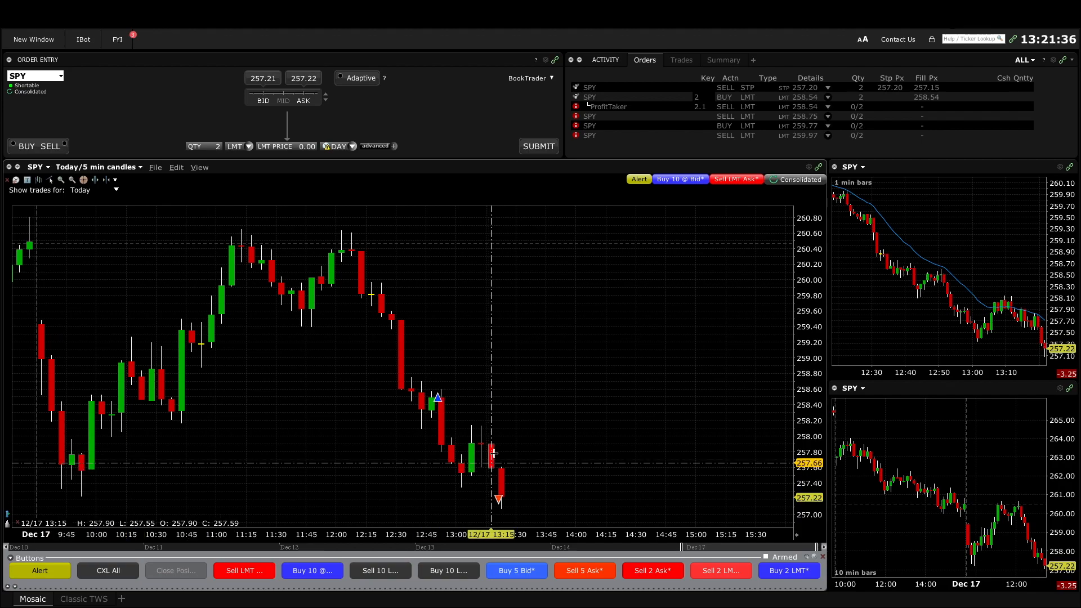
{"action": "mouse_move", "coordinate": [444, 403]}
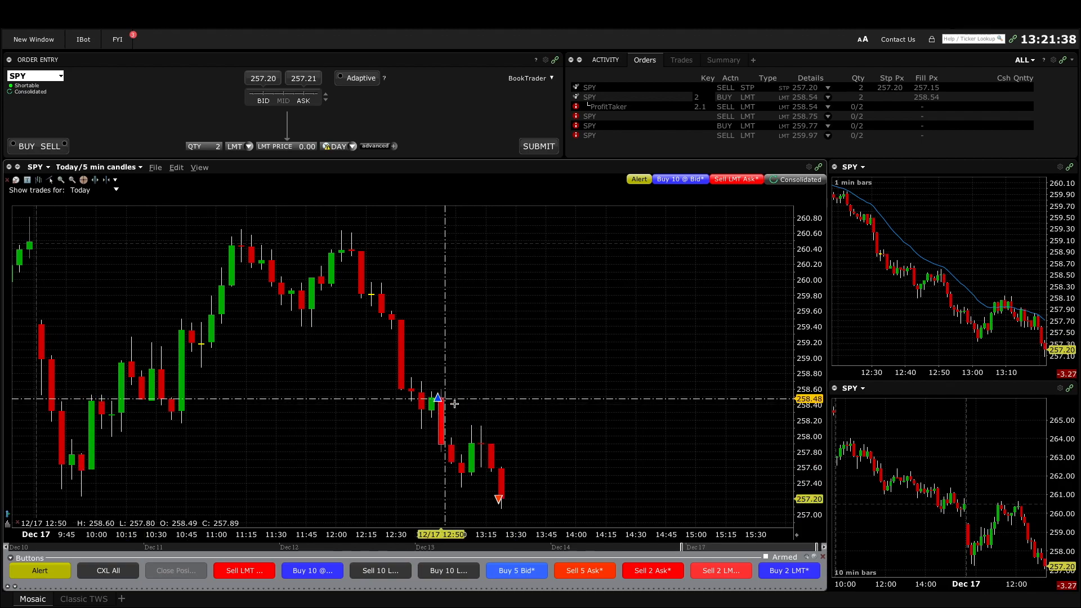
{"action": "mouse_move", "coordinate": [471, 399]}
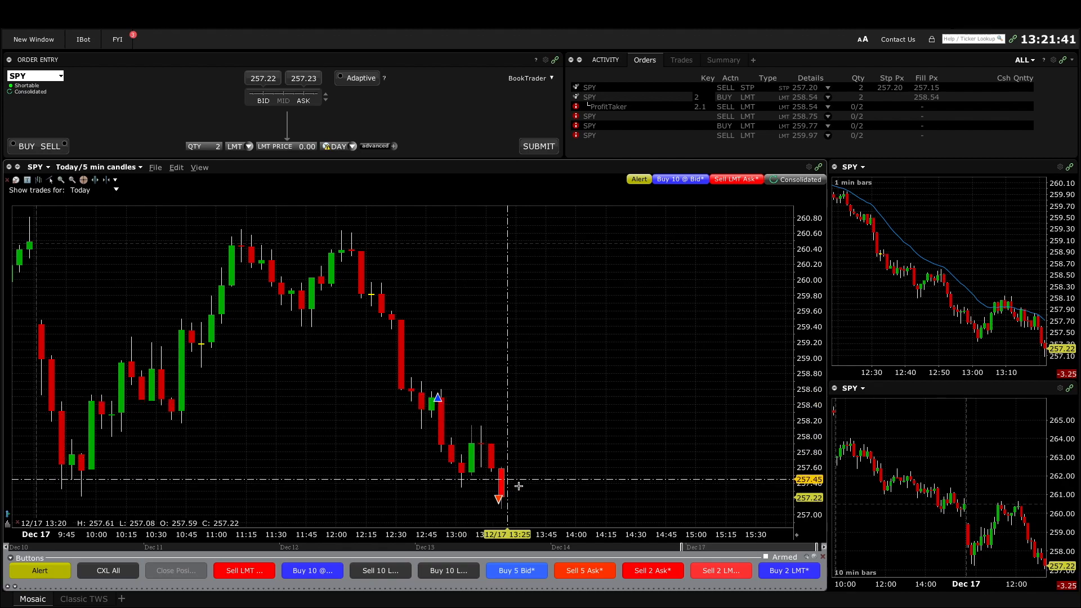
{"action": "mouse_move", "coordinate": [486, 432]}
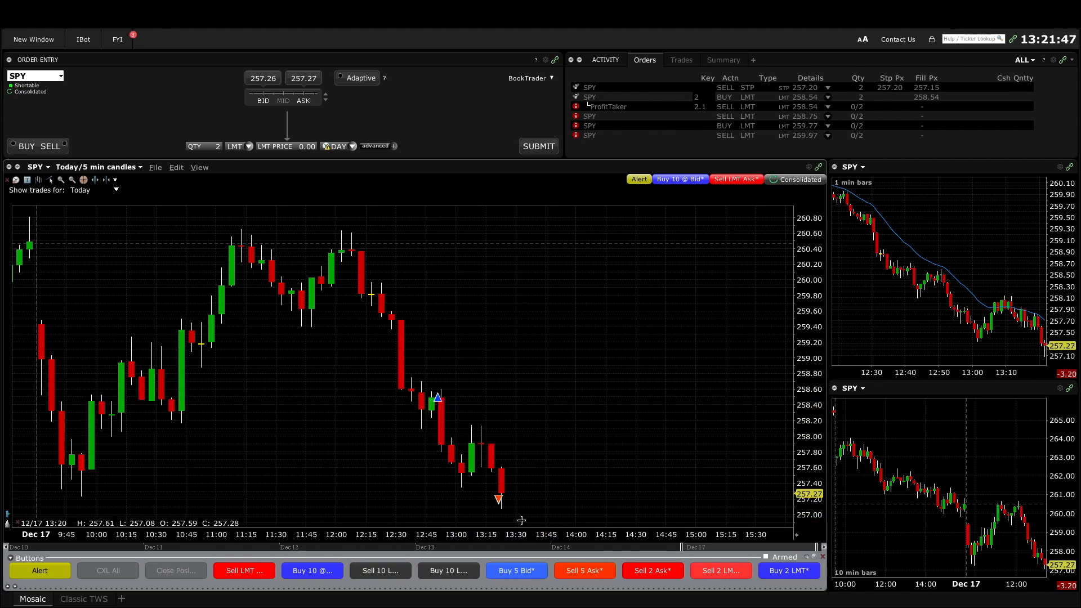
{"action": "mouse_move", "coordinate": [446, 426]}
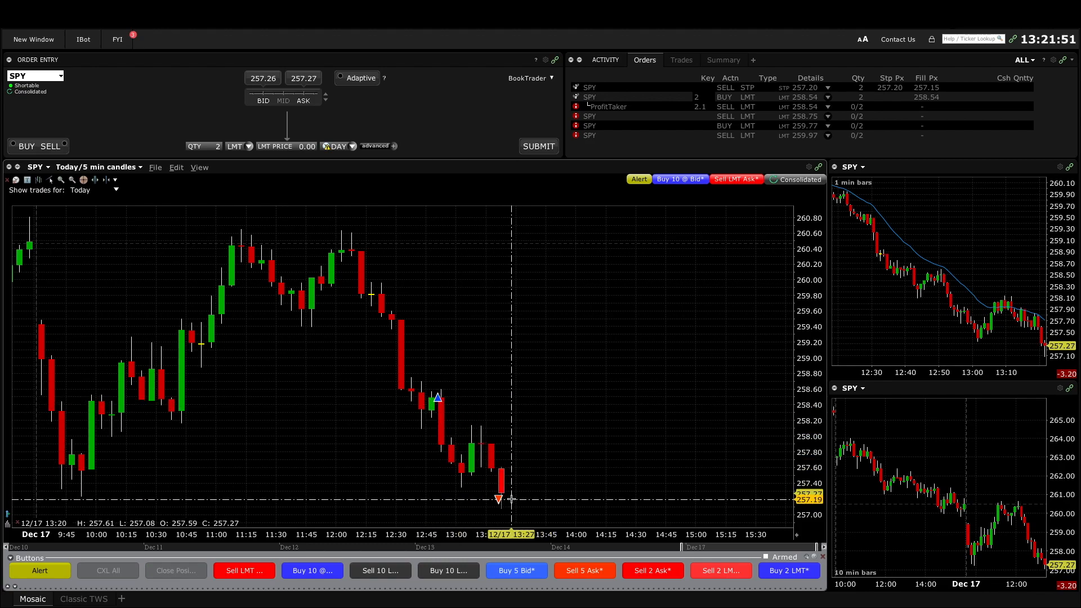
{"action": "mouse_move", "coordinate": [430, 393]}
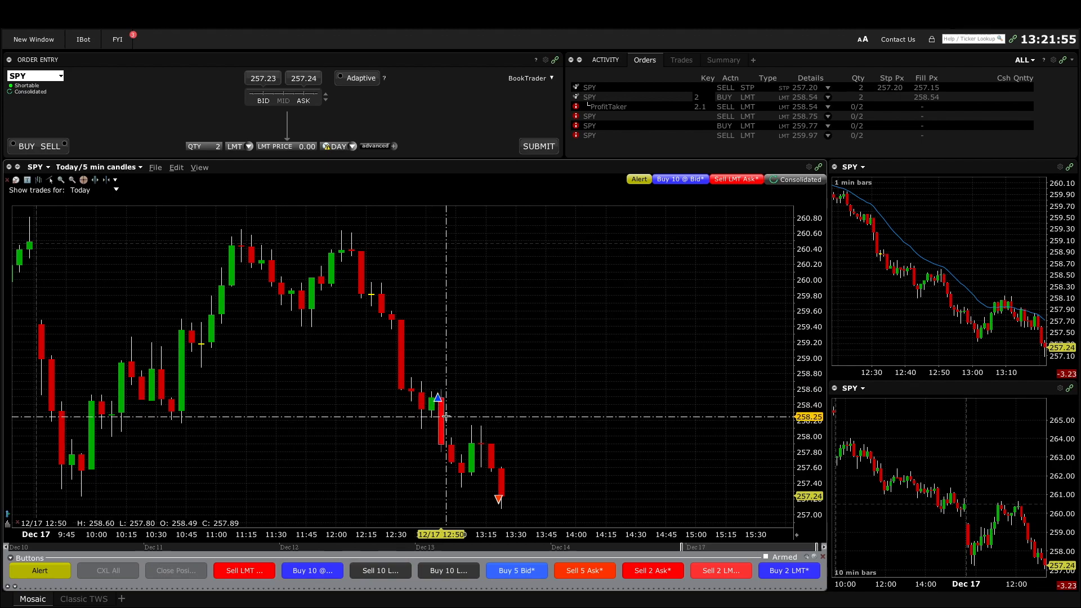
{"action": "mouse_move", "coordinate": [408, 312]}
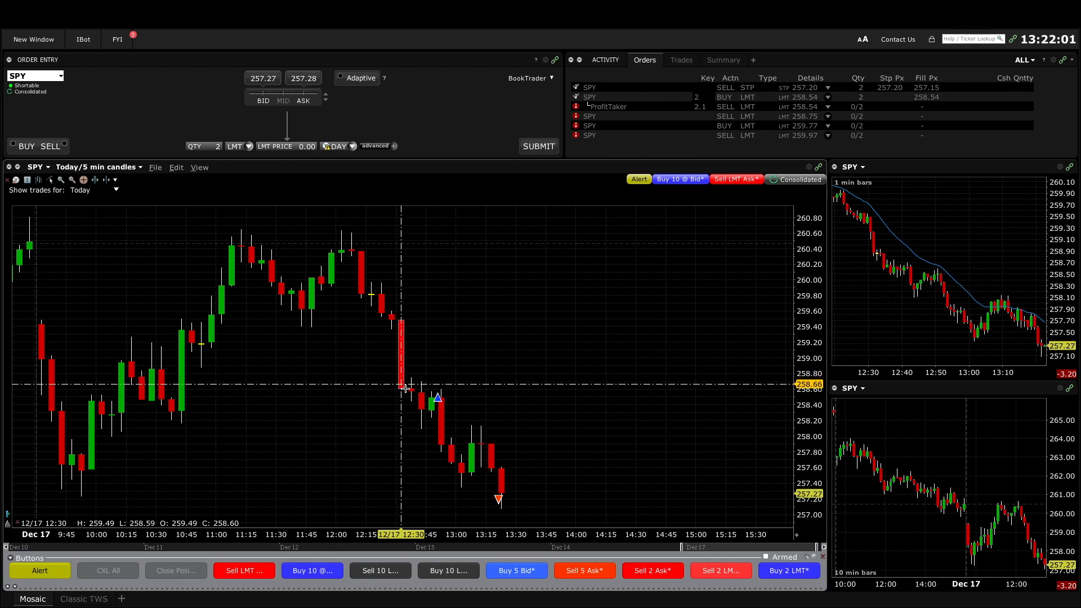
{"action": "mouse_move", "coordinate": [439, 410]}
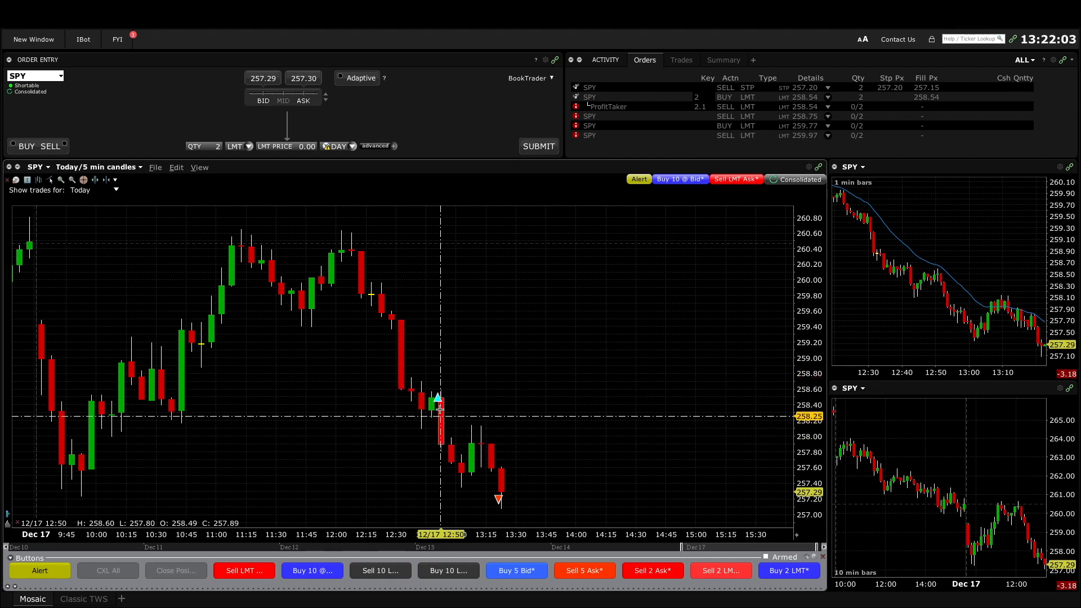
{"action": "mouse_move", "coordinate": [421, 419]}
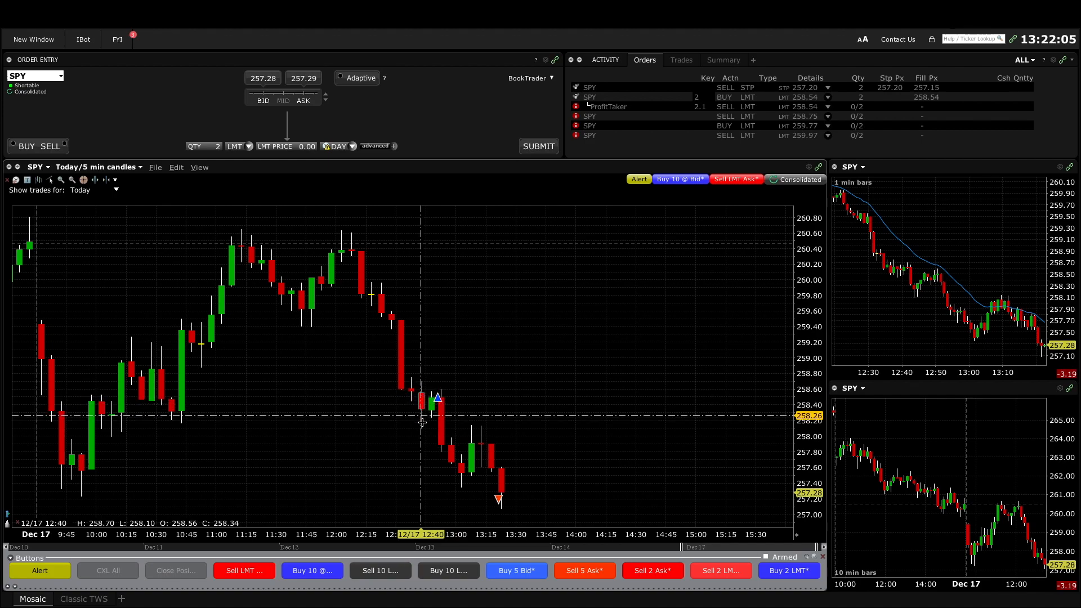
{"action": "mouse_move", "coordinate": [421, 423]}
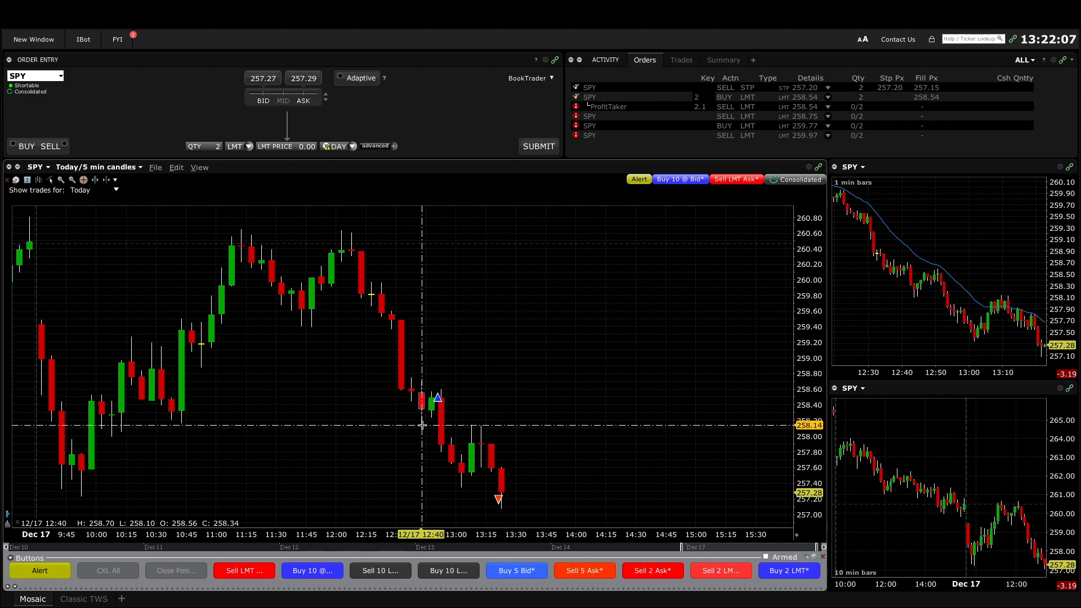
{"action": "mouse_move", "coordinate": [454, 417]}
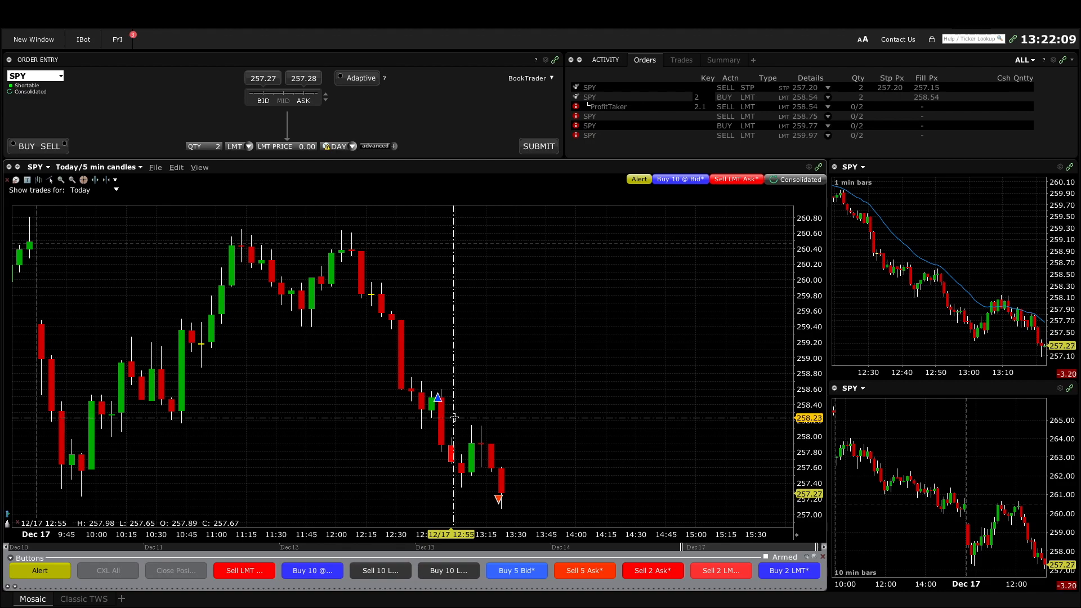